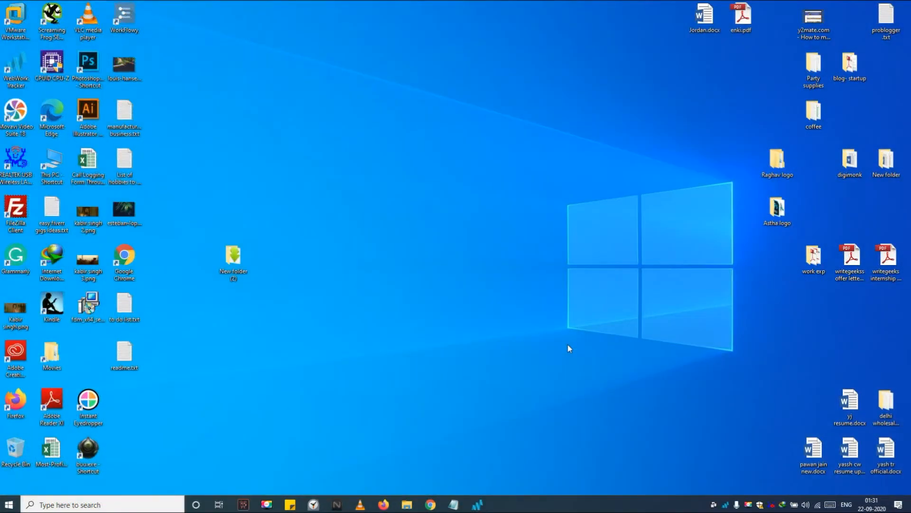
mouse_move(424, 488)
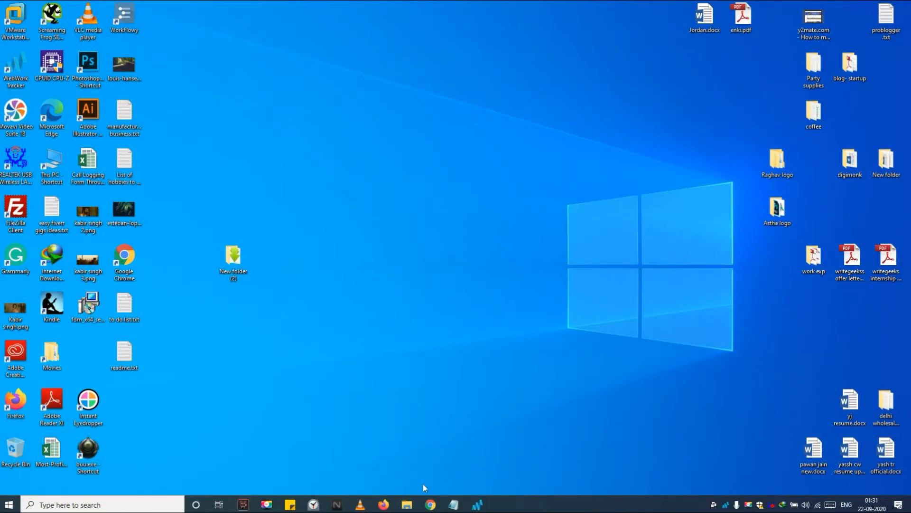
Launch Google Chrome from the taskbar, landing on the savefrom.net downloader page.
click(429, 504)
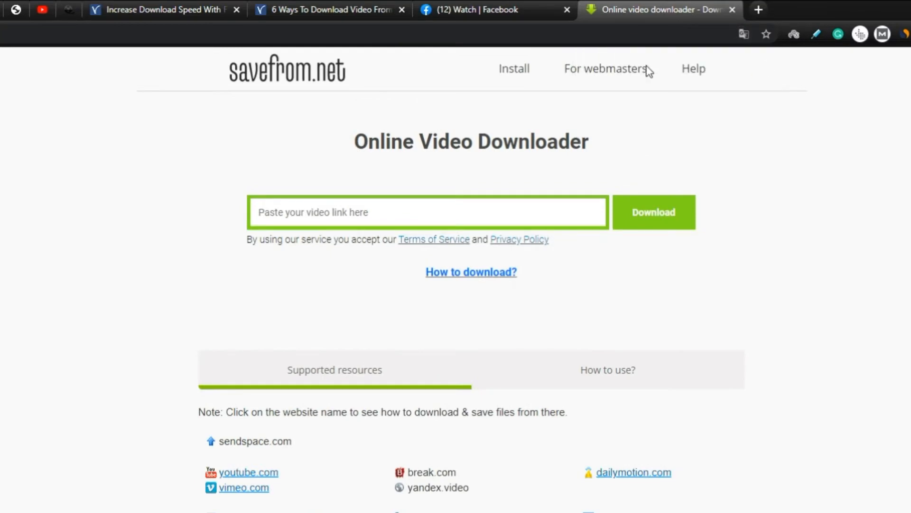
mouse_move(758, 10)
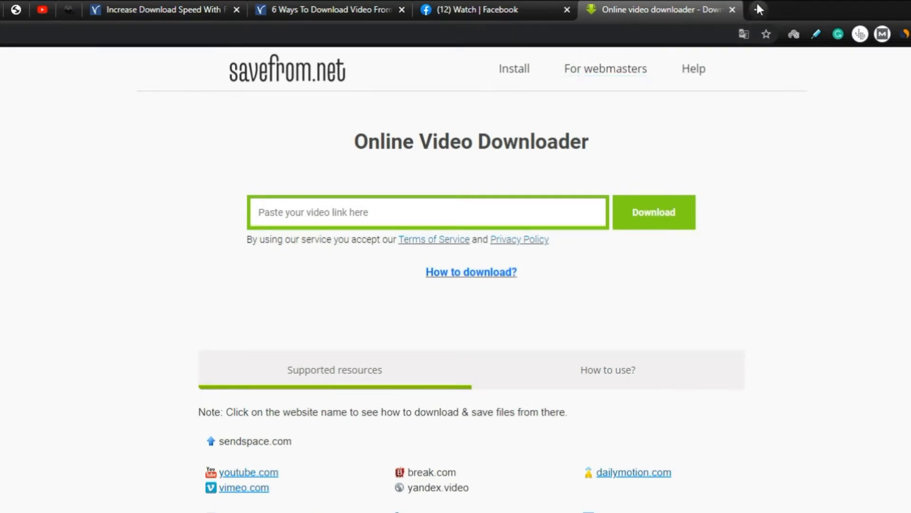
Start a new browser tab showing the Facebook home feed.
click(759, 10)
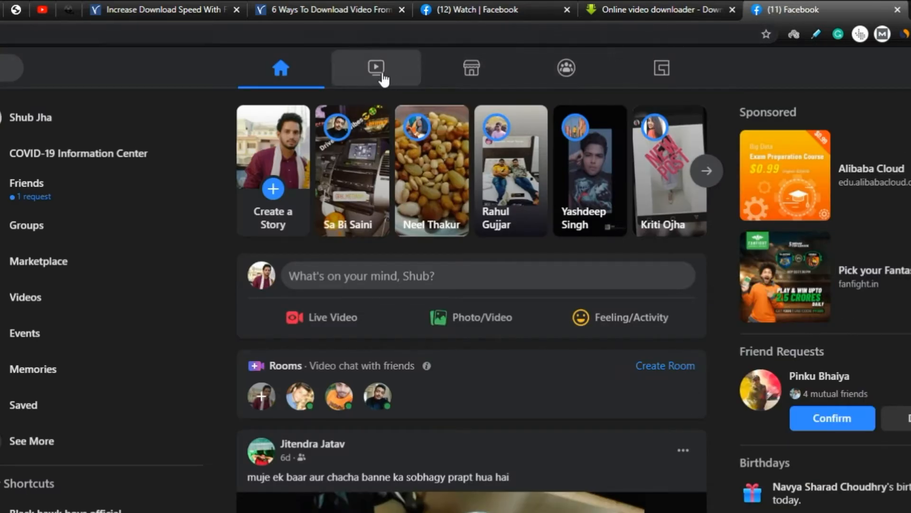
mouse_move(376, 67)
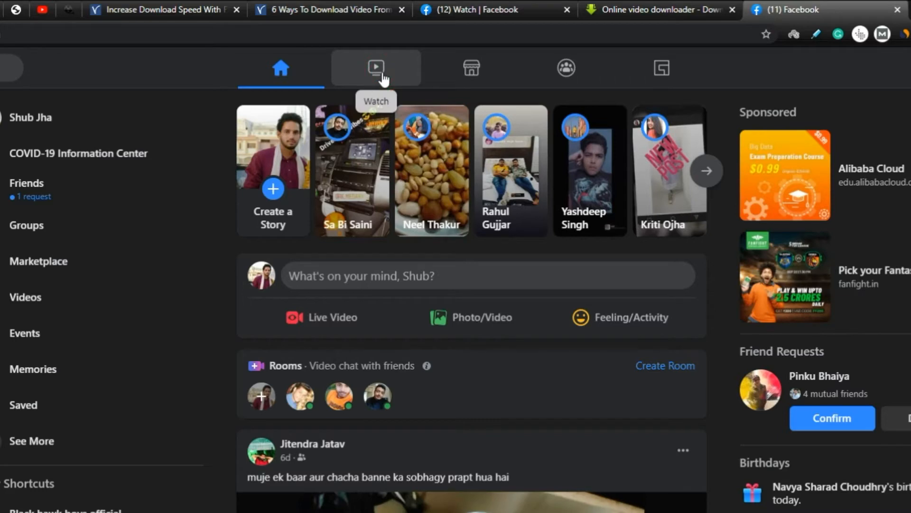
From the Watch feed, copy the FC Barcelona TOP SKILLS & MOMENTS video's link via its ... menu.
click(376, 68)
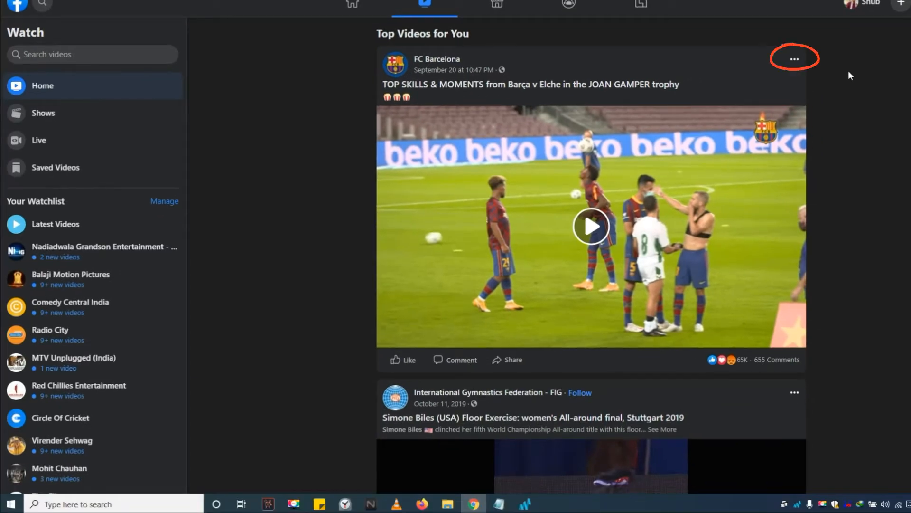
click(793, 58)
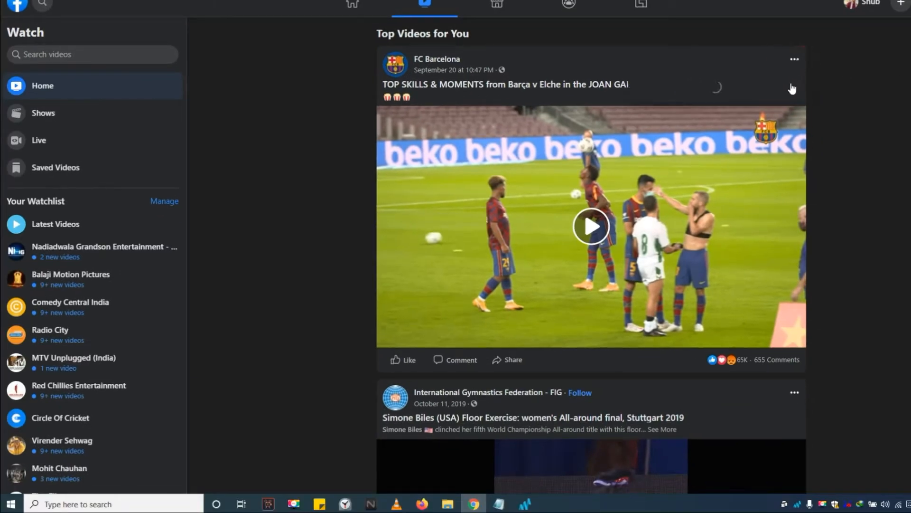
click(794, 58)
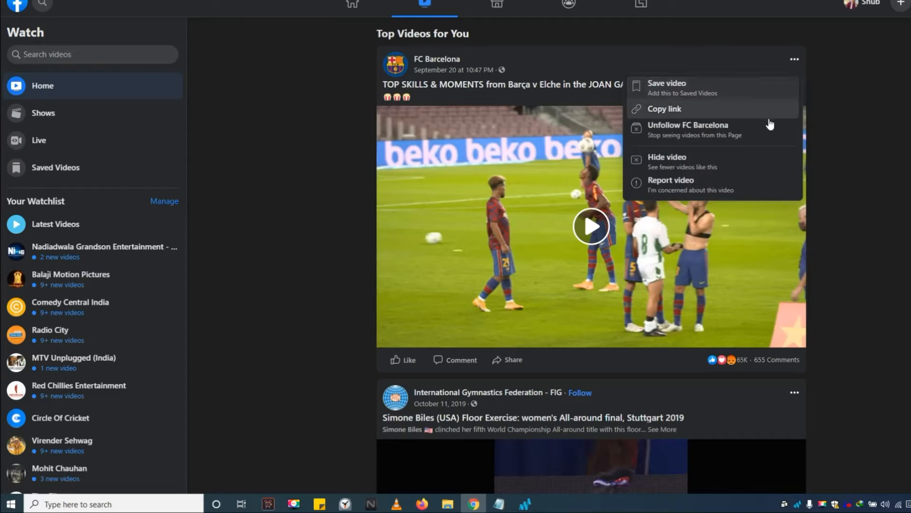
click(664, 108)
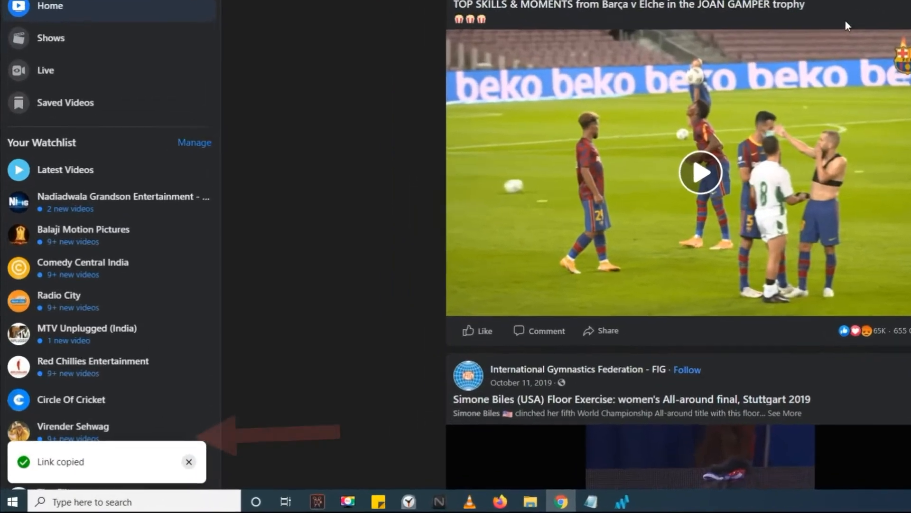
scroll(down, 3)
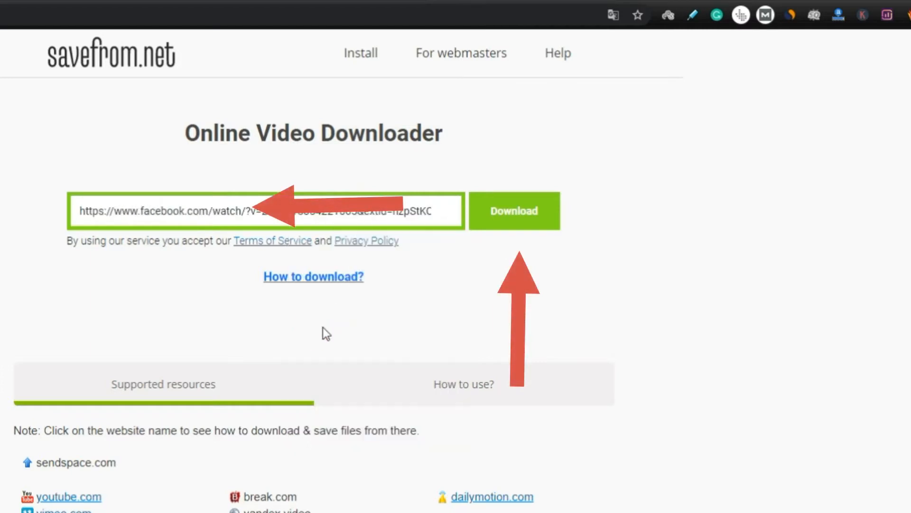
Fetch download options for the pasted Facebook link and request the Barça v Elche video as MP4.
click(514, 211)
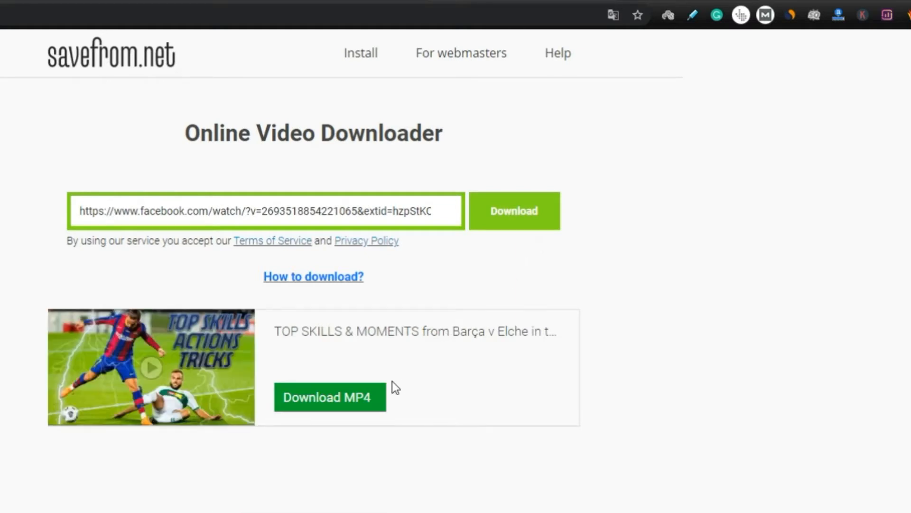
scroll(down, 3)
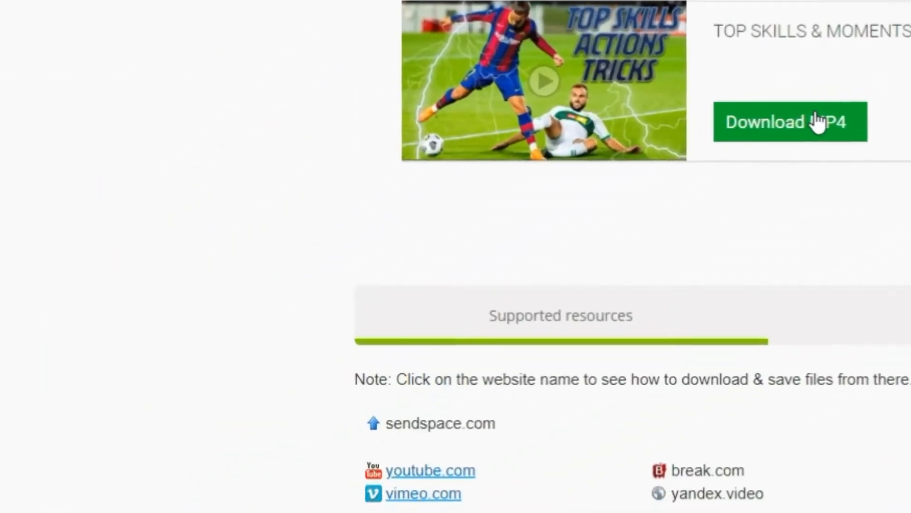
click(789, 122)
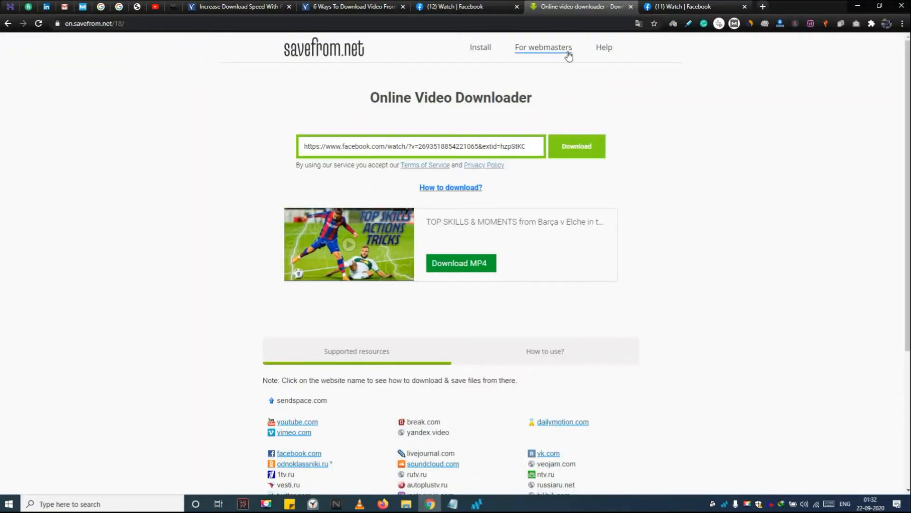
Start the SaveFrom.net helper installer from the site's Install menu.
click(480, 47)
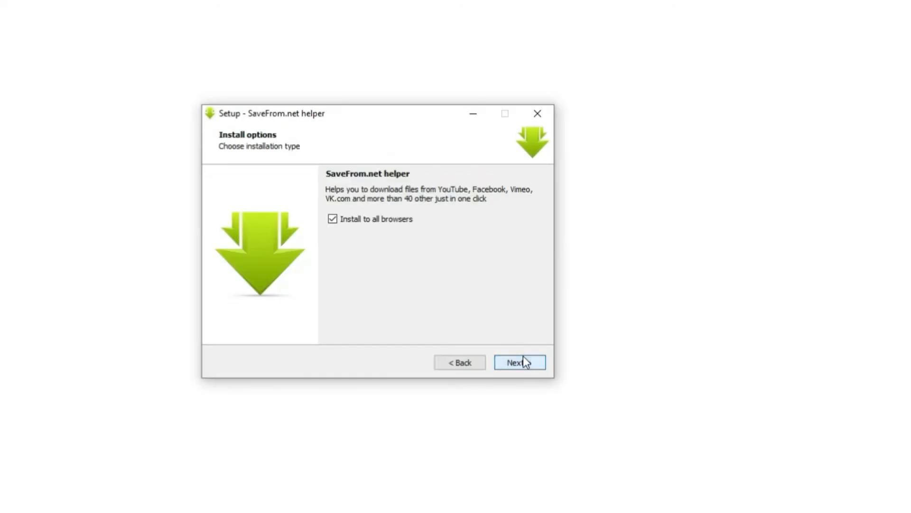
Complete the helper setup with 'Install to all browsers' and finish the wizard.
click(519, 362)
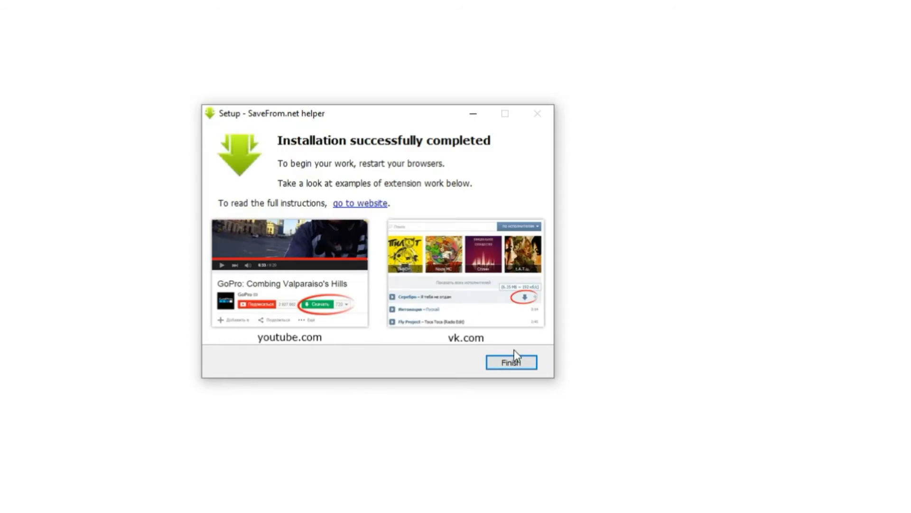
click(510, 361)
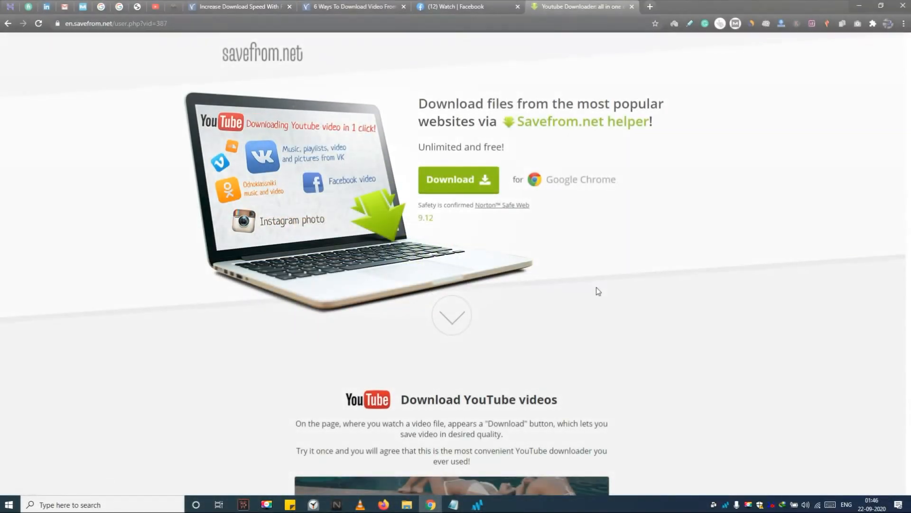
scroll(down, 3)
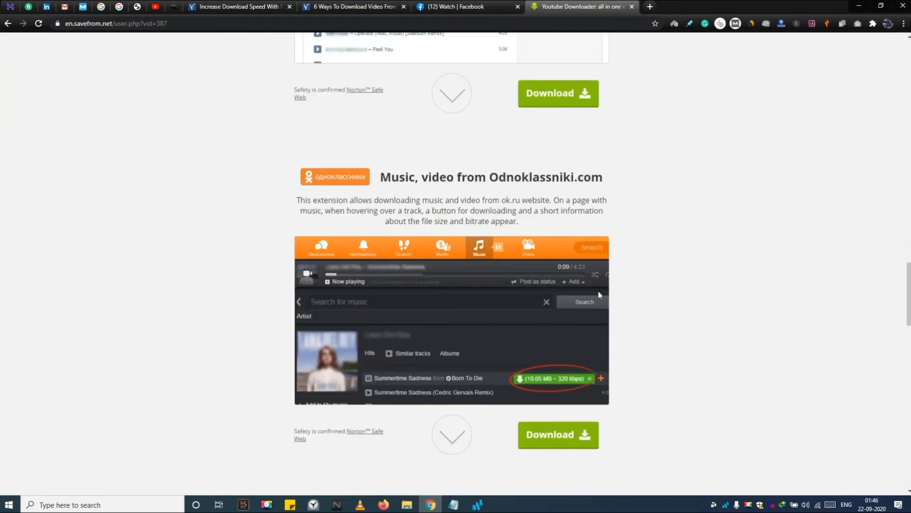
scroll(down, 3)
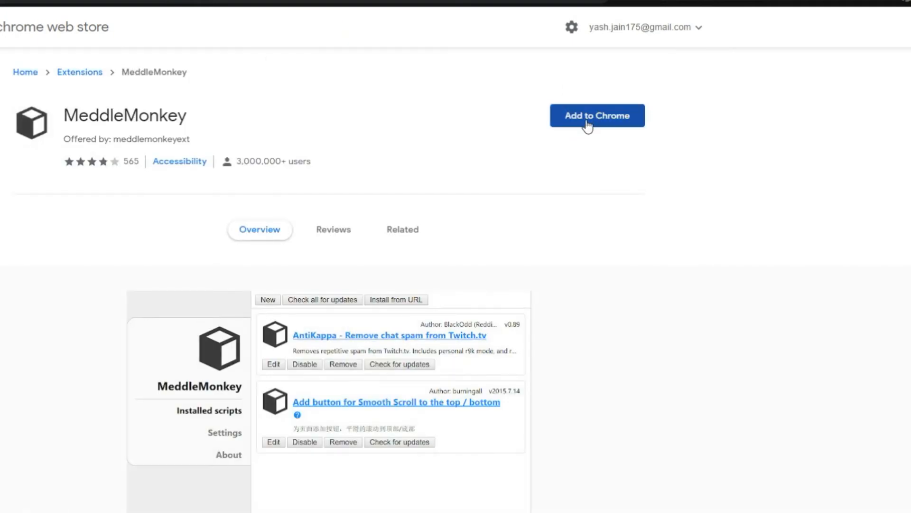
Add the MeddleMonkey extension to Chrome and confirm the installation.
click(596, 115)
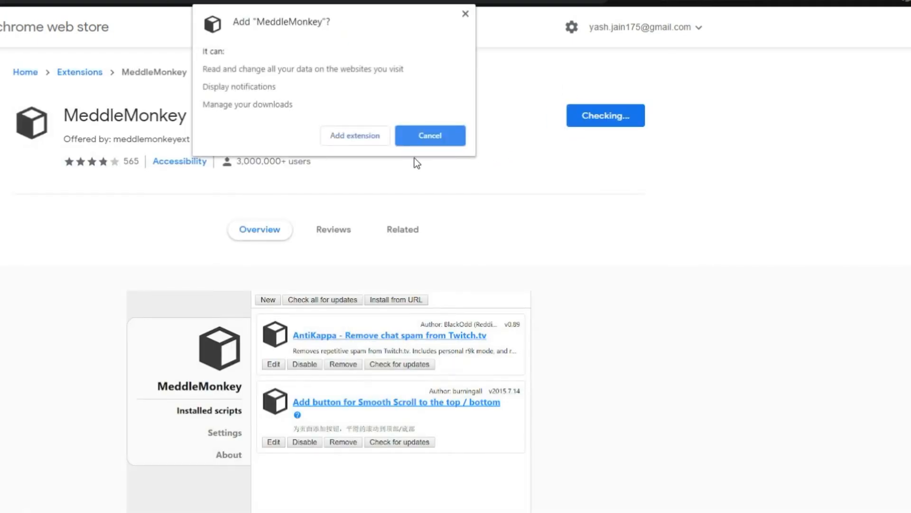
click(429, 135)
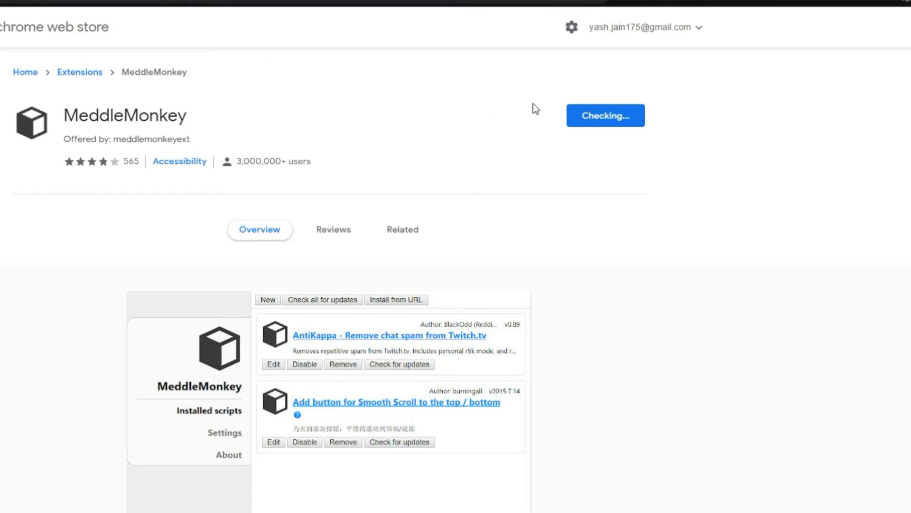
mouse_move(607, 89)
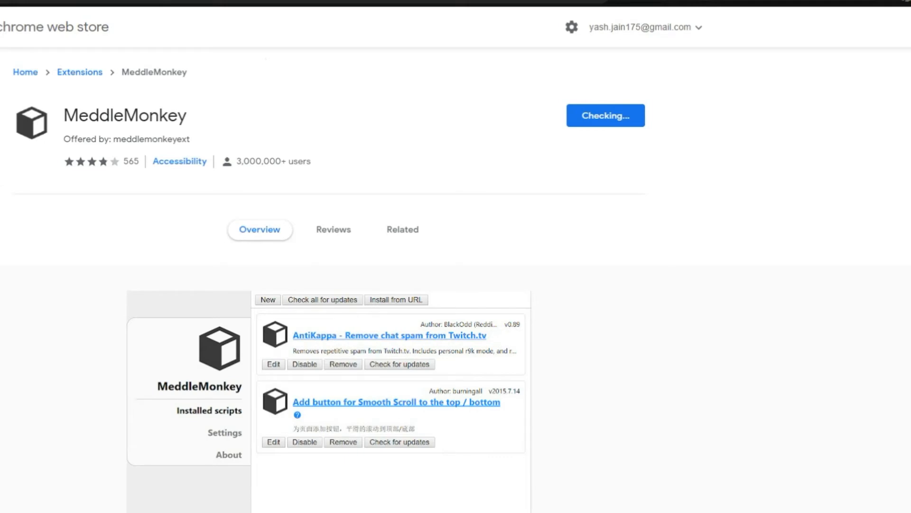
click(402, 229)
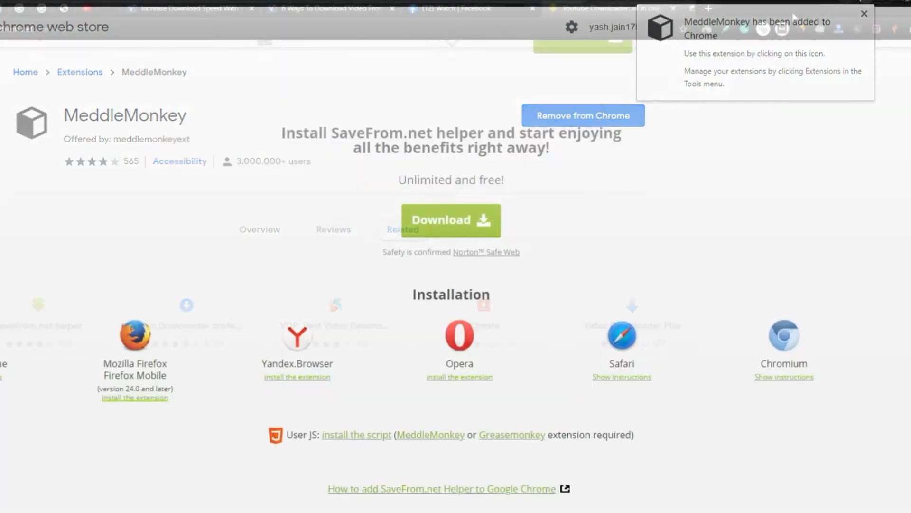
Install the SaveFrom.net helper user script through MeddleMonkey and close its install page.
scroll(down, 3)
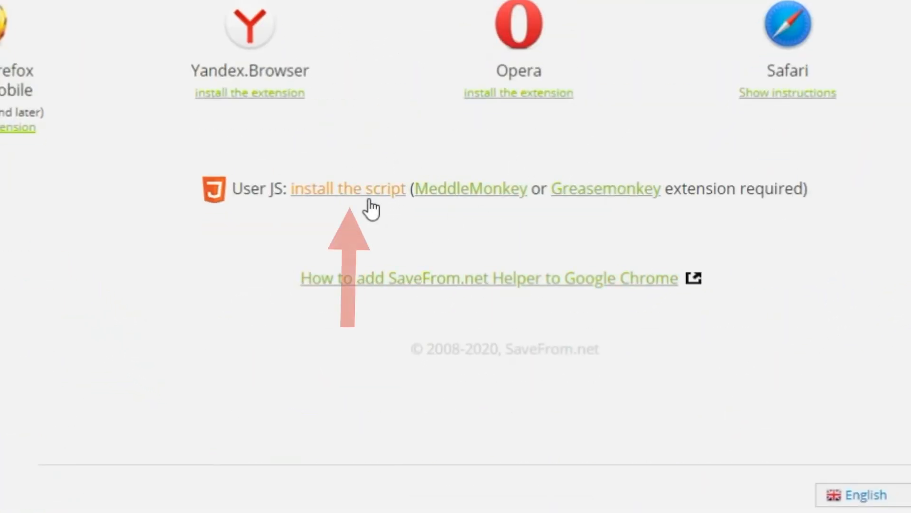
click(347, 187)
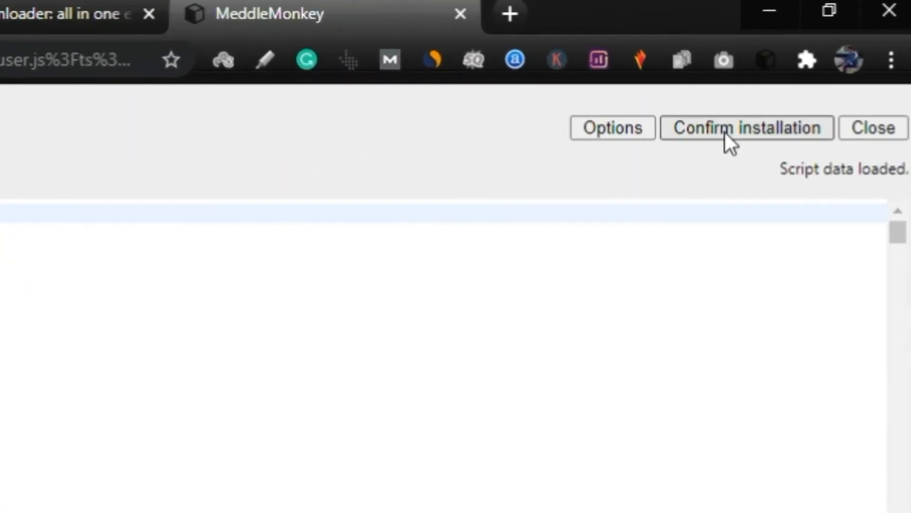
click(746, 127)
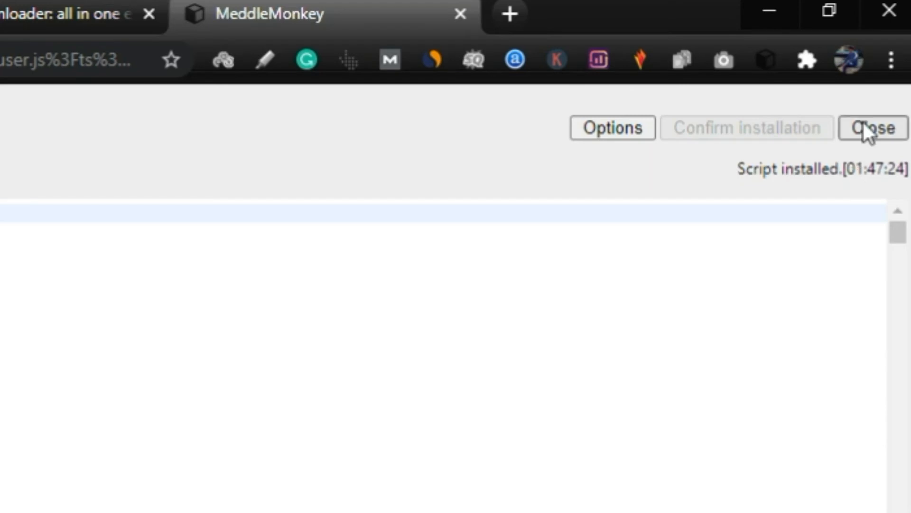
click(872, 127)
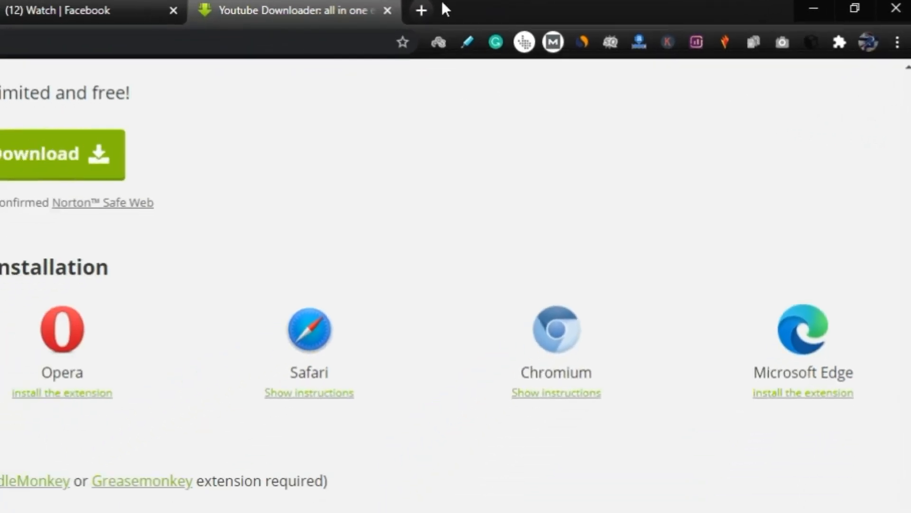
In a new Facebook tab's video feed, download the FC Barcelona video as MP4 HD via the helper's Download button.
click(420, 9)
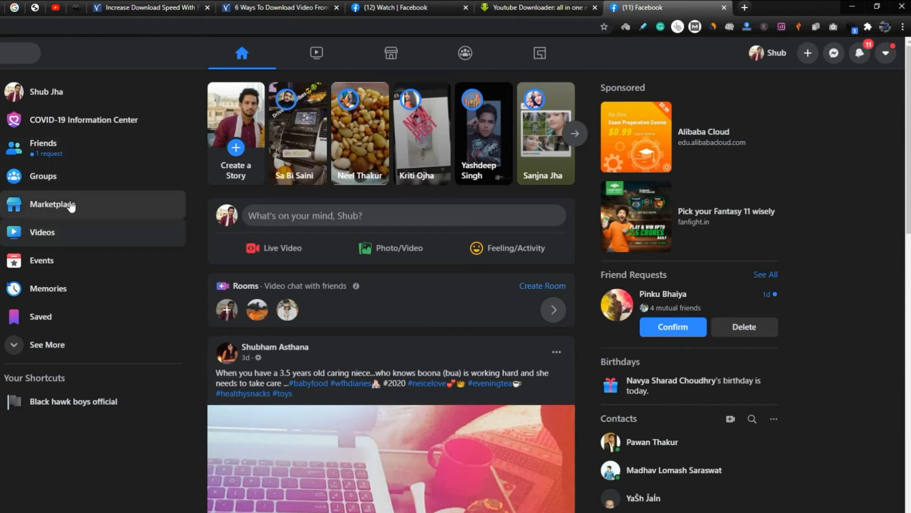
click(316, 53)
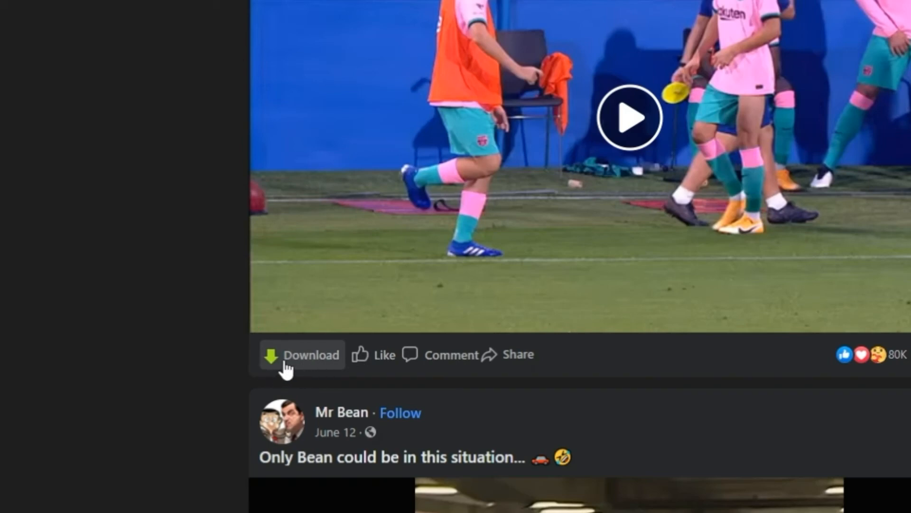
click(301, 354)
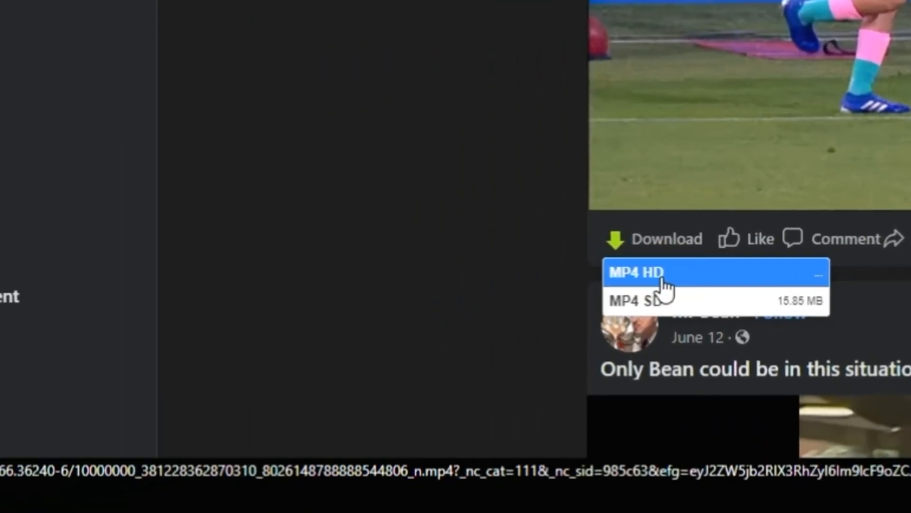
click(636, 272)
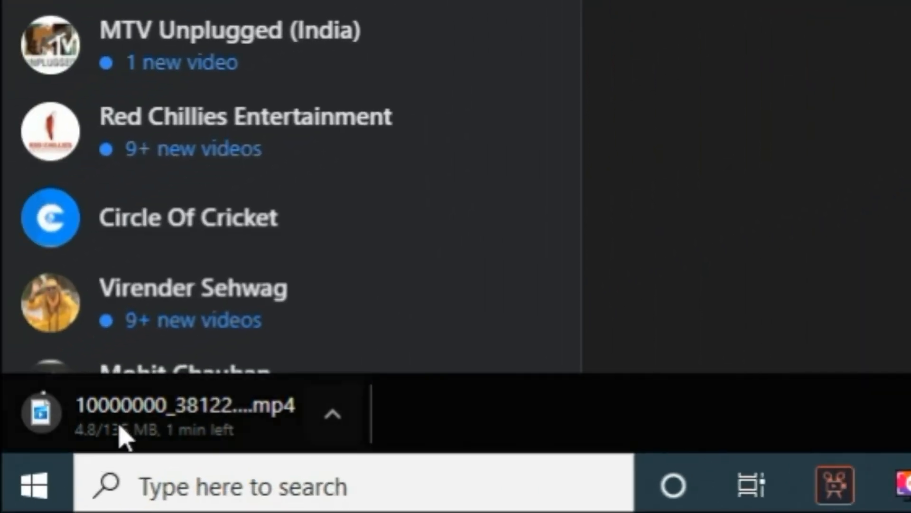
mouse_move(485, 427)
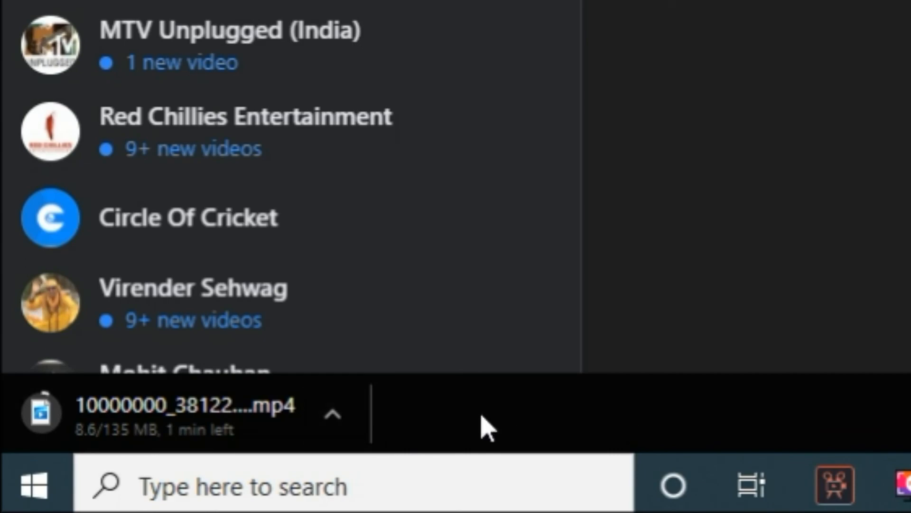